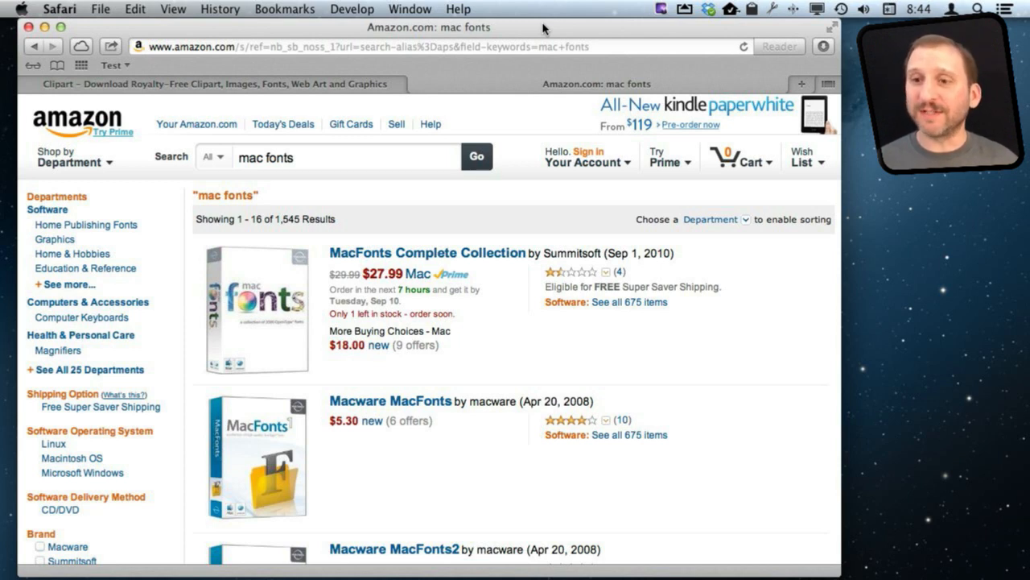
mouse_move(389, 401)
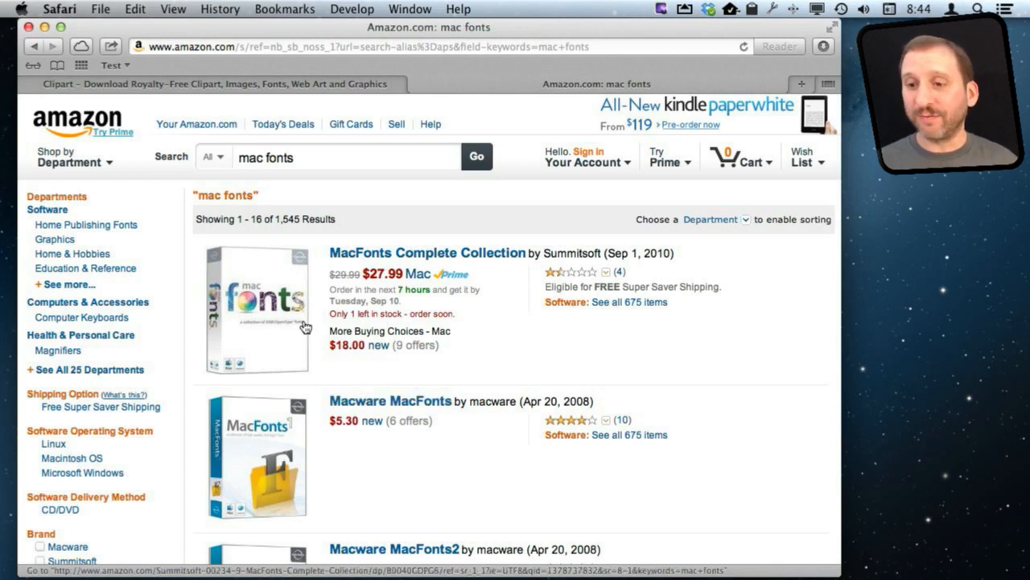
Step: Return to the Clipart.com retro font results listing fonts 1–12 of 89
scroll(down, 3)
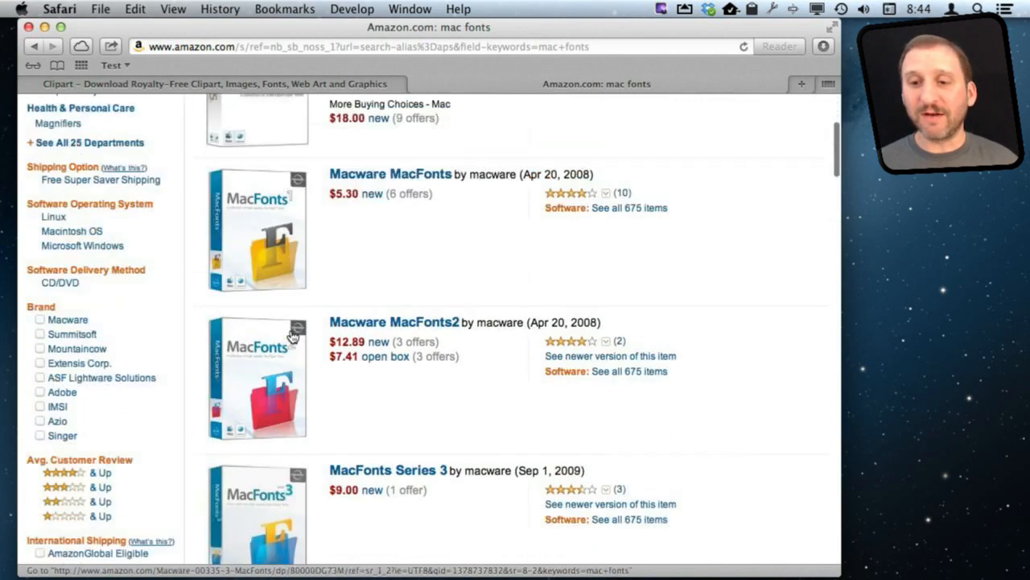
scroll(up, 3)
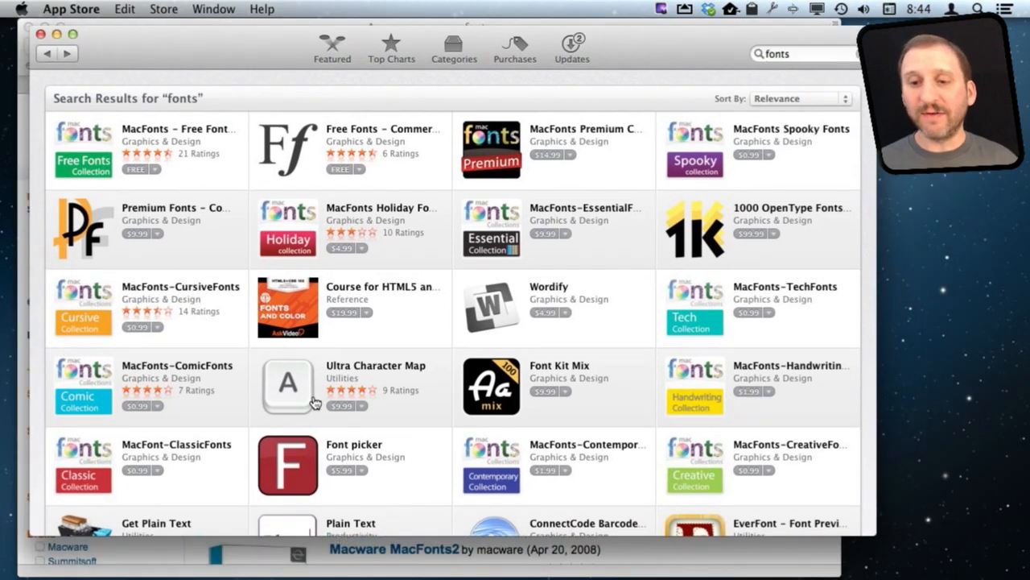
mouse_move(454, 183)
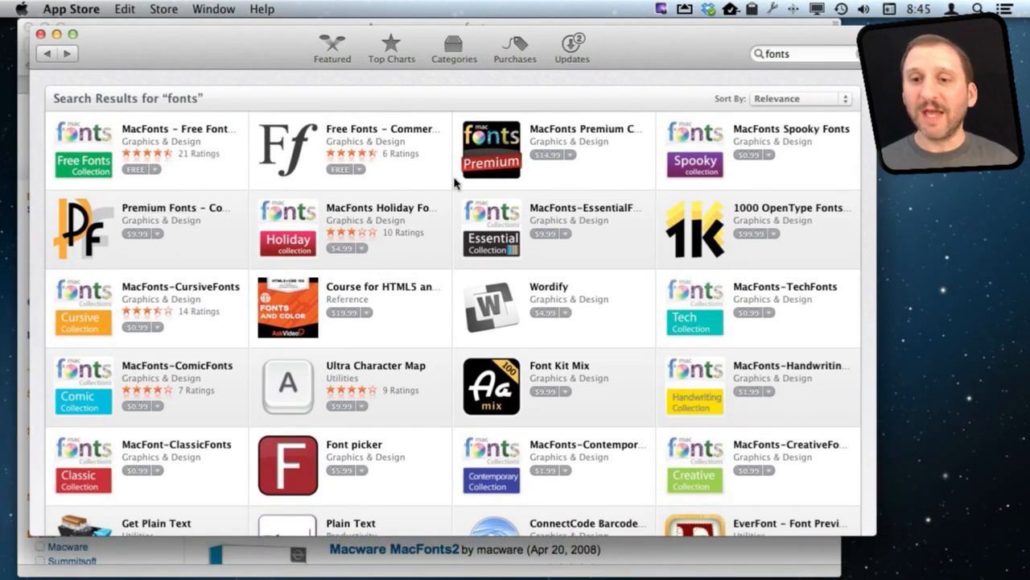
mouse_move(121, 169)
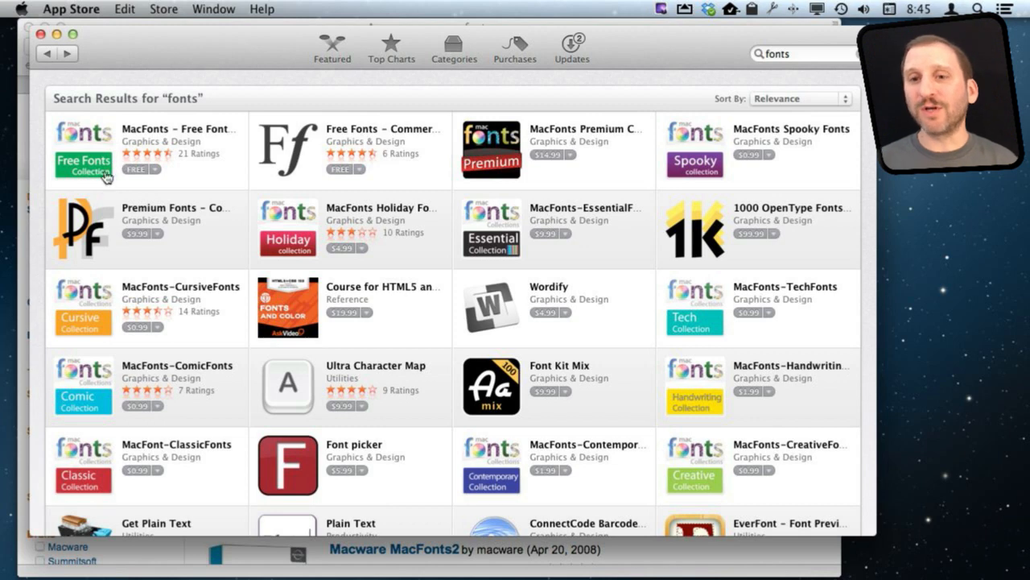
mouse_move(132, 38)
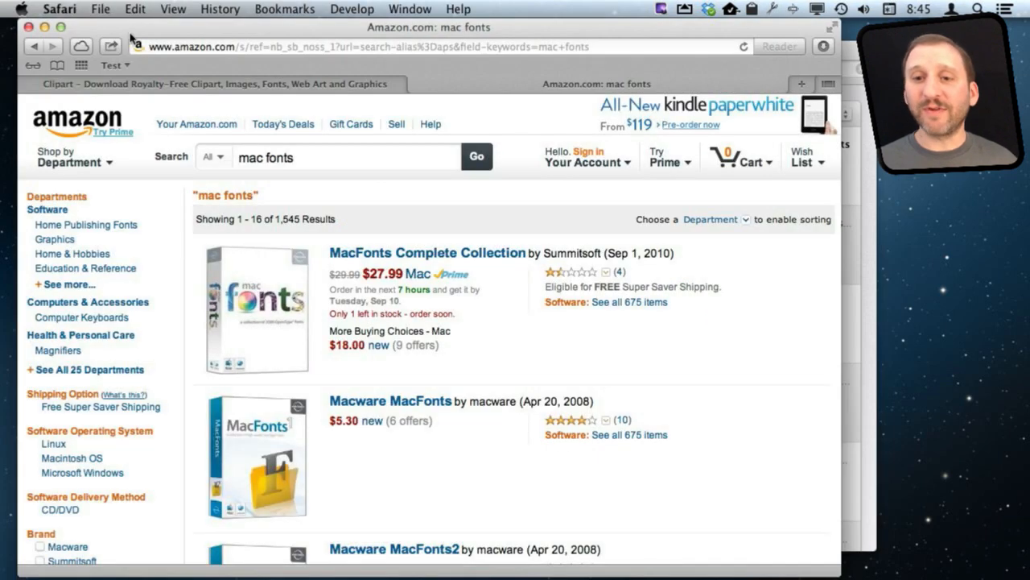
click(213, 84)
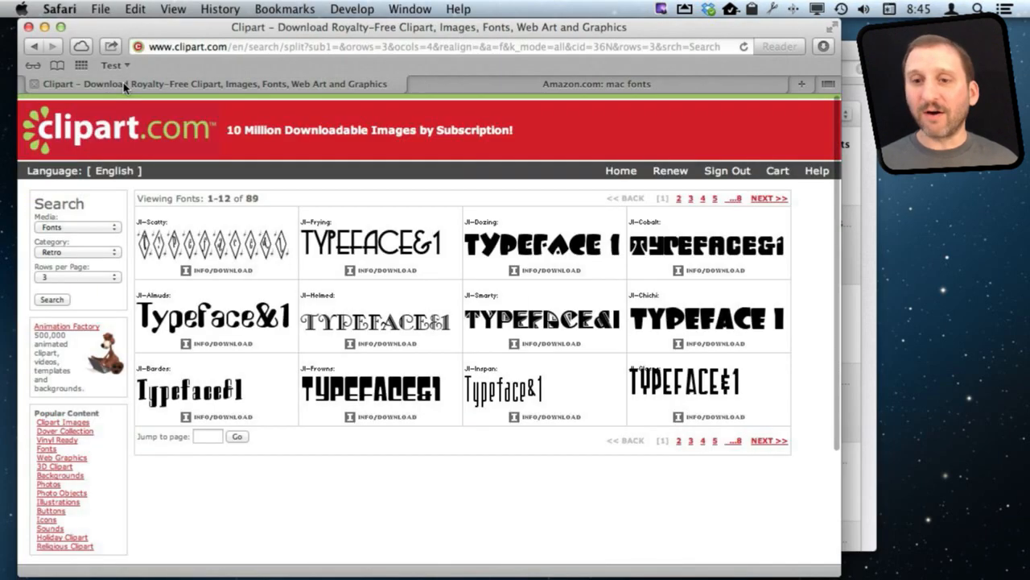
mouse_move(198, 145)
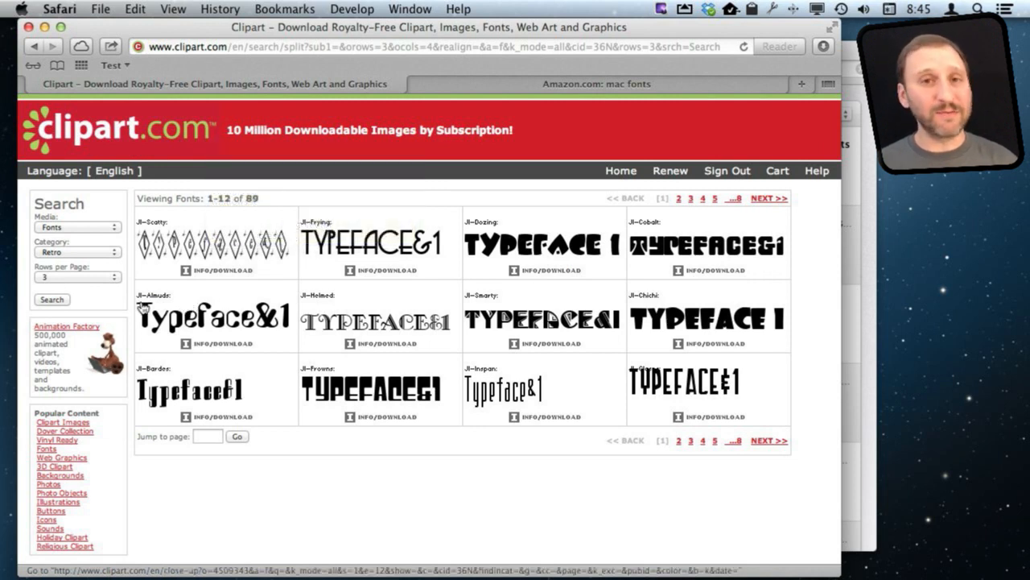
mouse_move(415, 291)
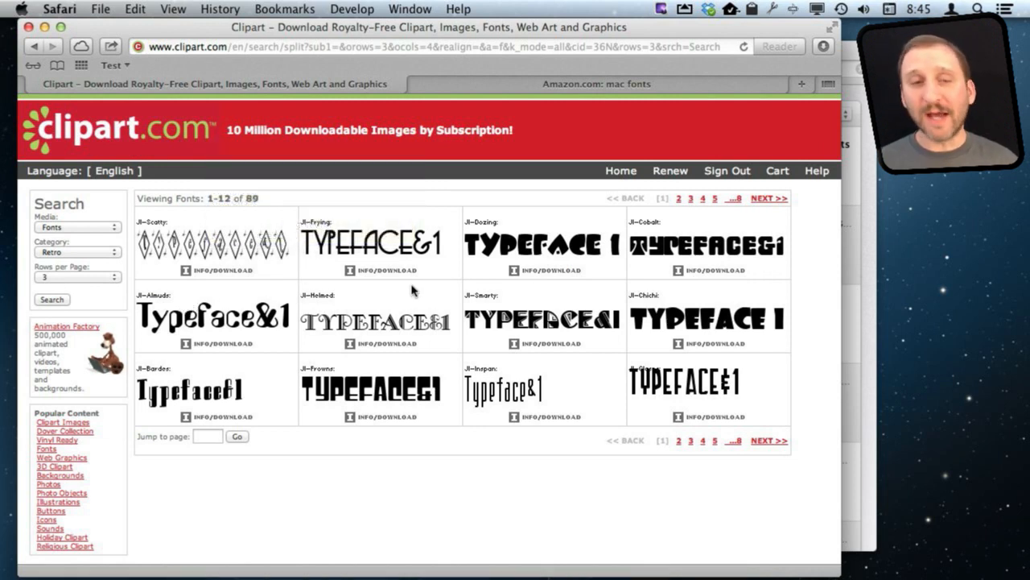
mouse_move(363, 274)
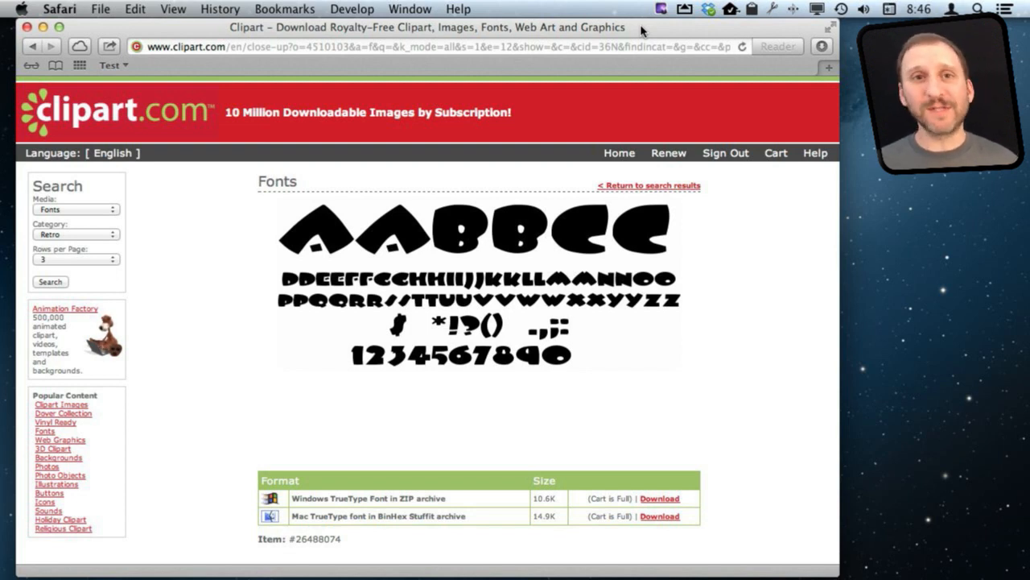
mouse_move(539, 155)
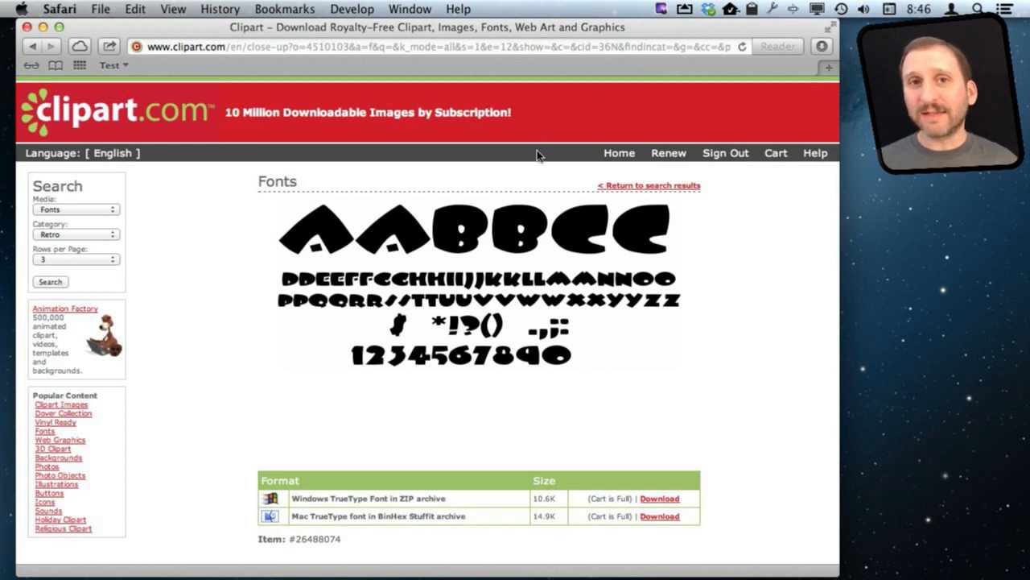
mouse_move(180, 417)
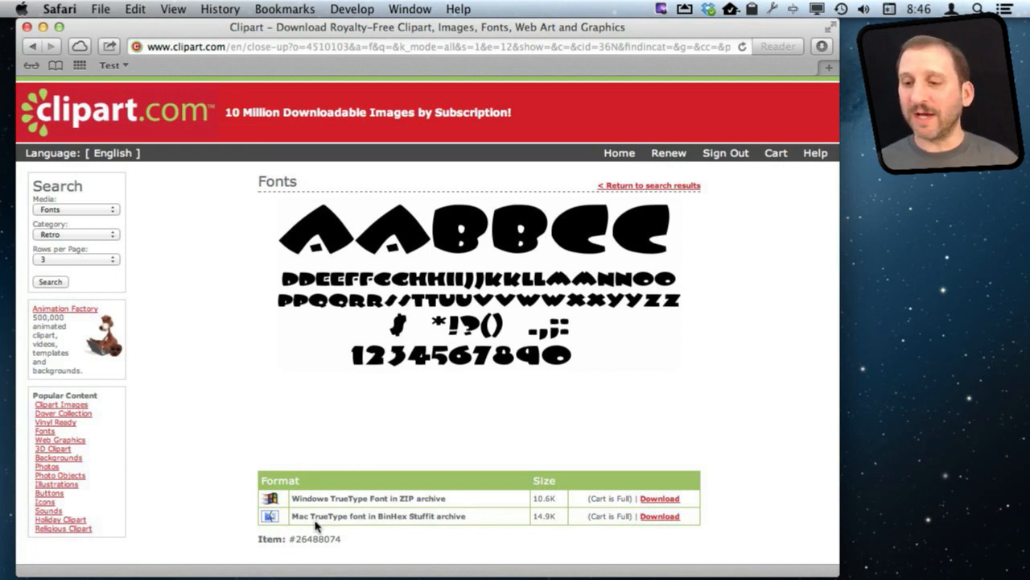
mouse_move(447, 517)
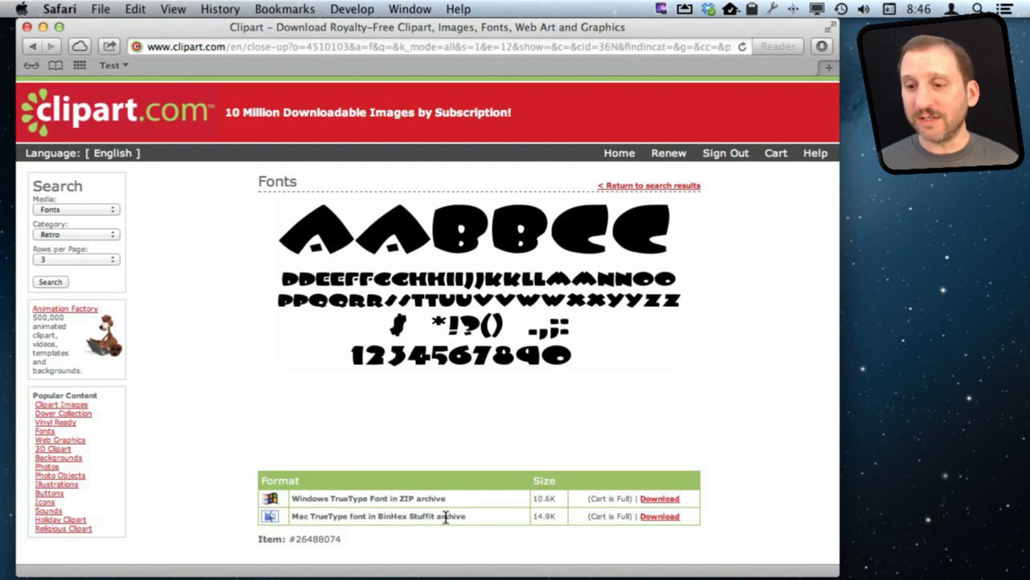
mouse_move(390, 512)
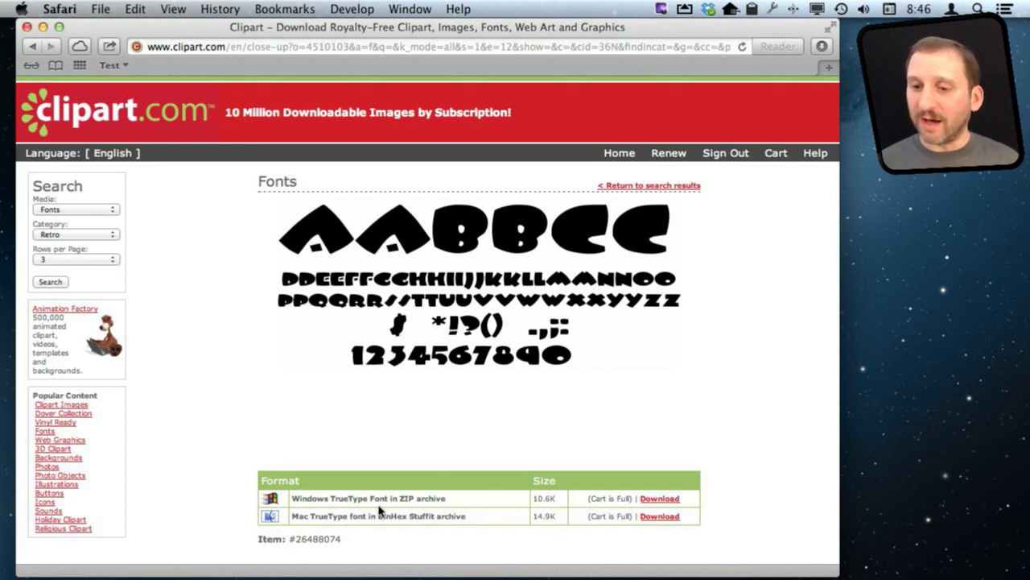
mouse_move(378, 502)
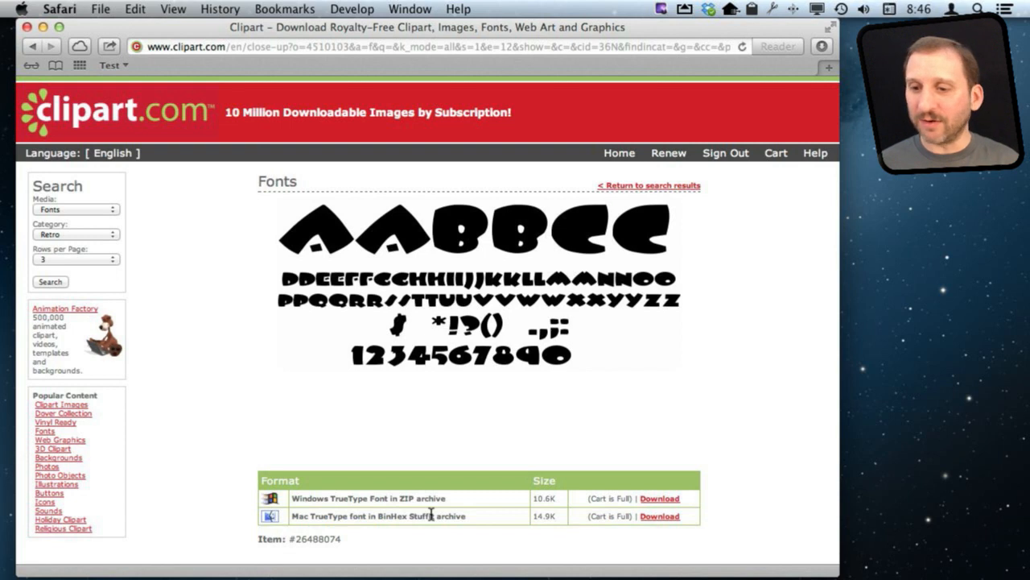
mouse_move(416, 512)
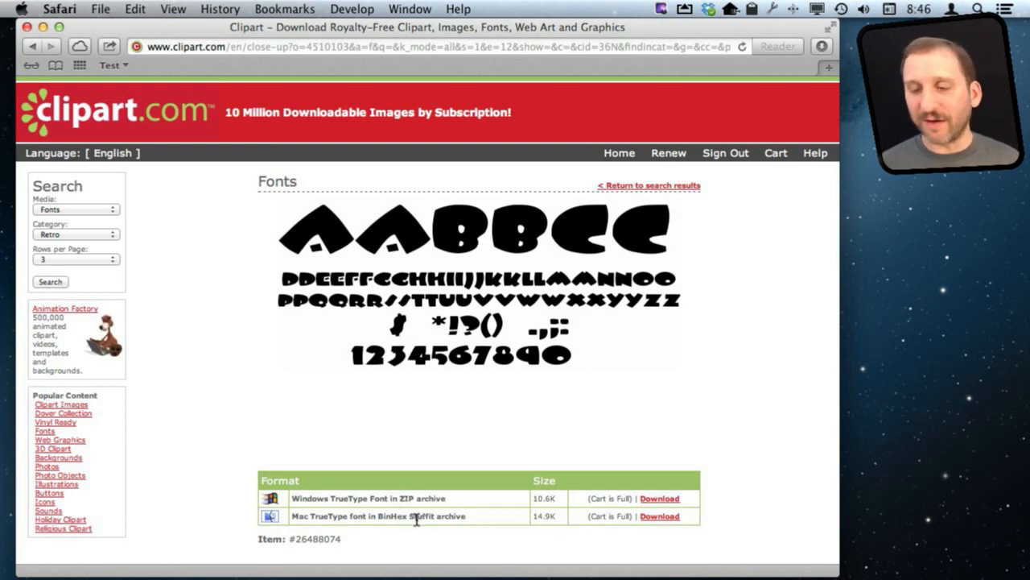
mouse_move(660, 515)
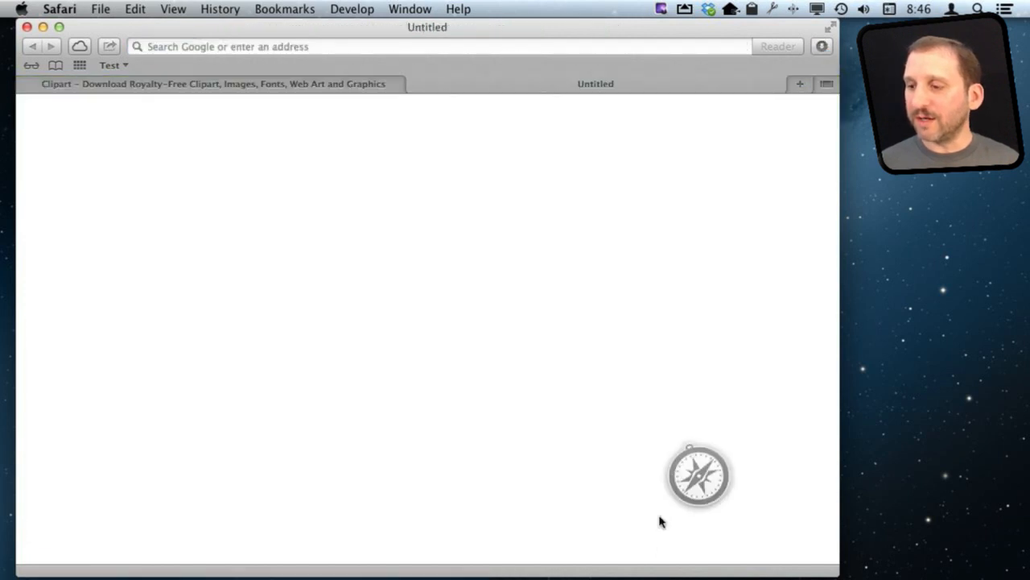
mouse_move(743, 442)
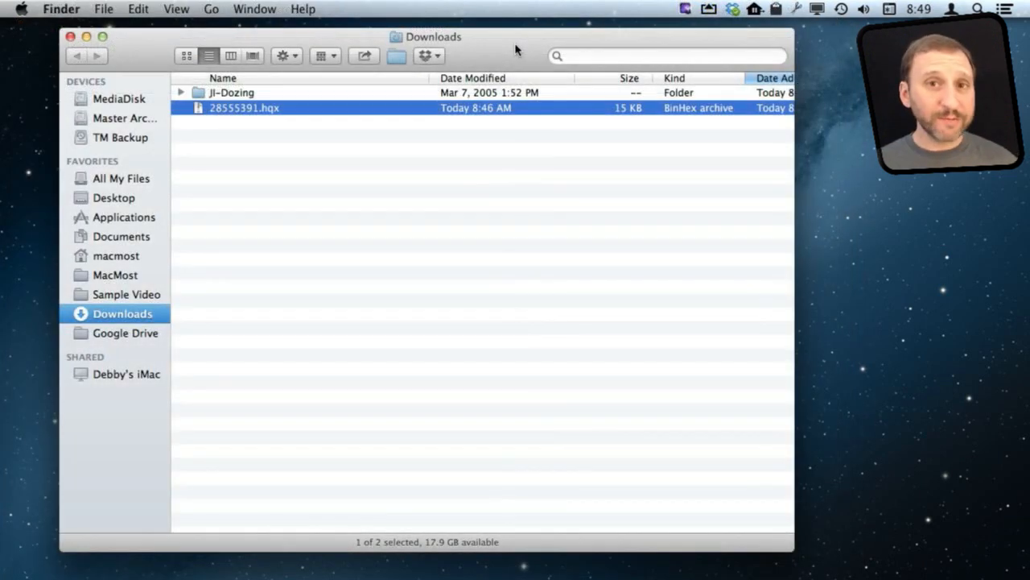
mouse_move(283, 145)
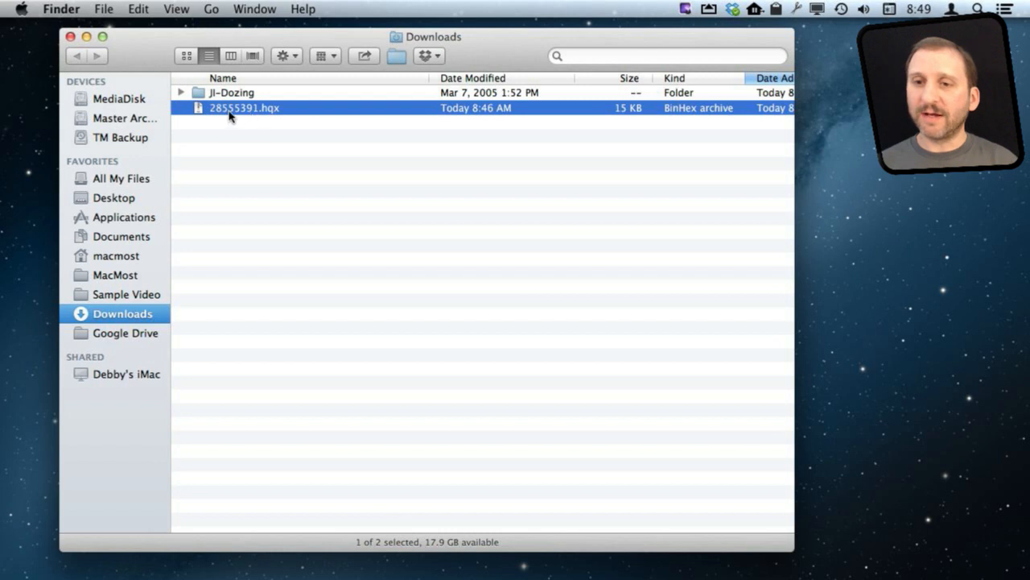
Step: Expand the Jl-Dozing folder in Downloads and open its font suitcase for preview
click(180, 92)
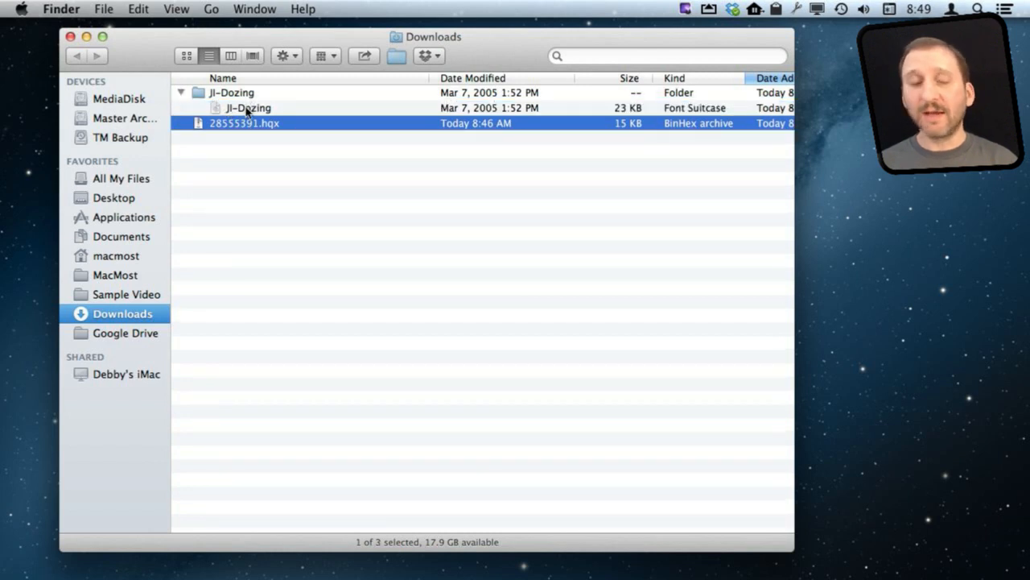
click(248, 106)
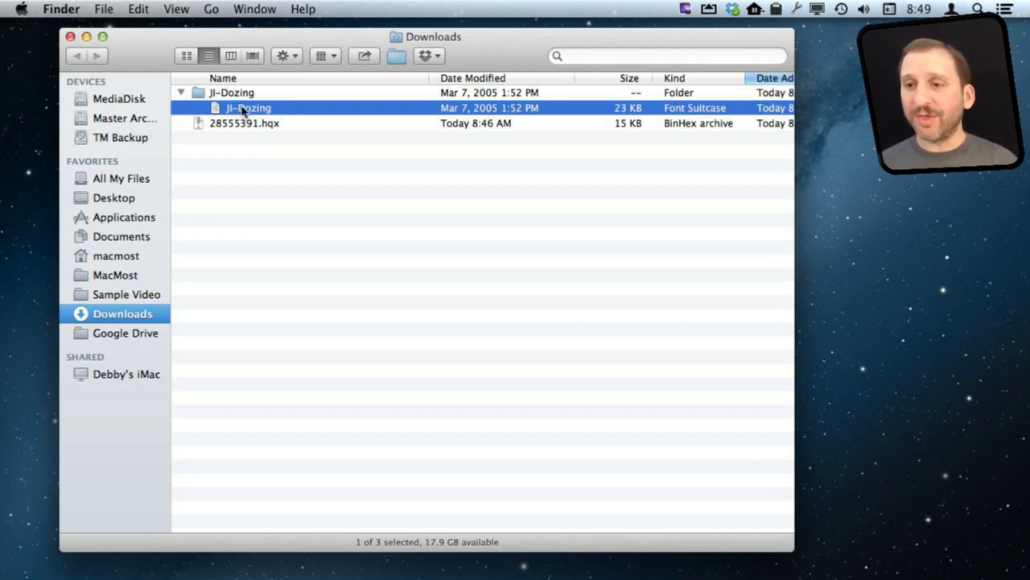
mouse_move(550, 105)
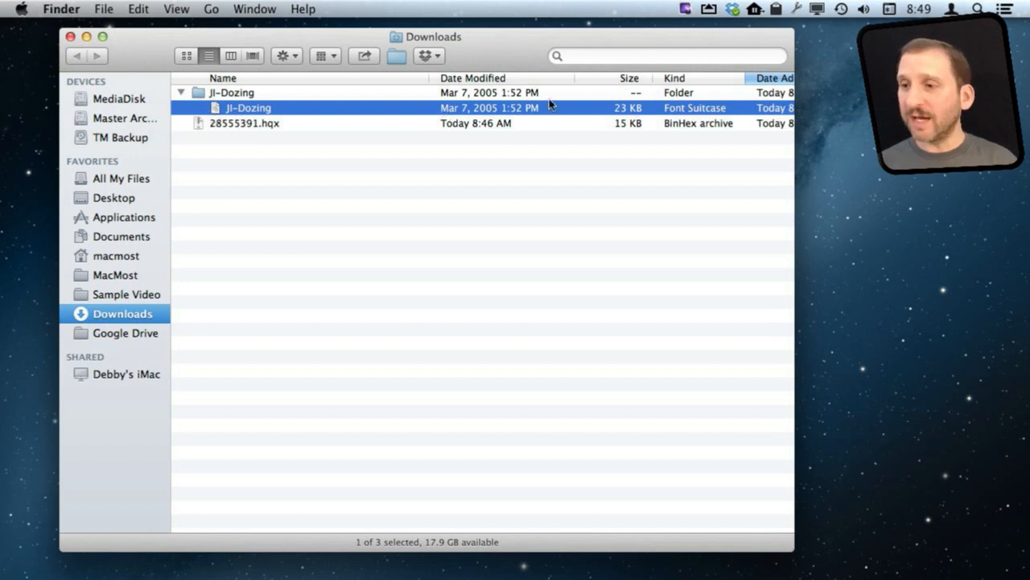
mouse_move(631, 121)
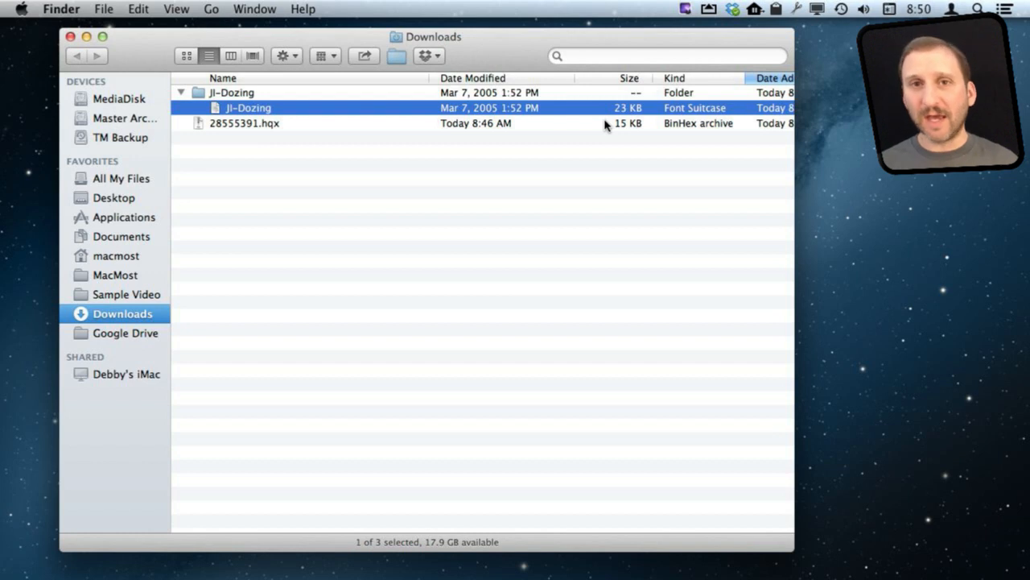
mouse_move(292, 109)
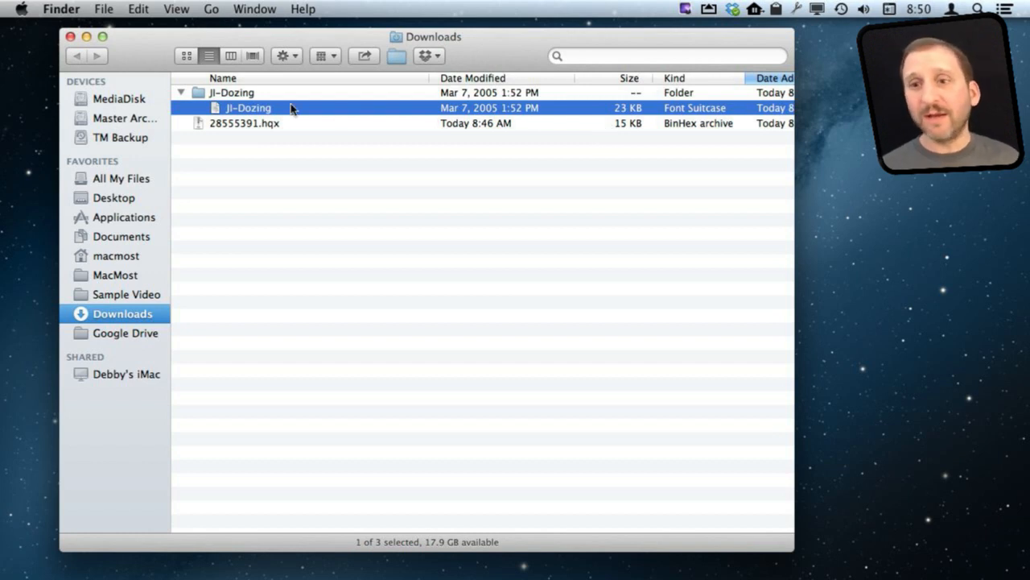
mouse_move(238, 109)
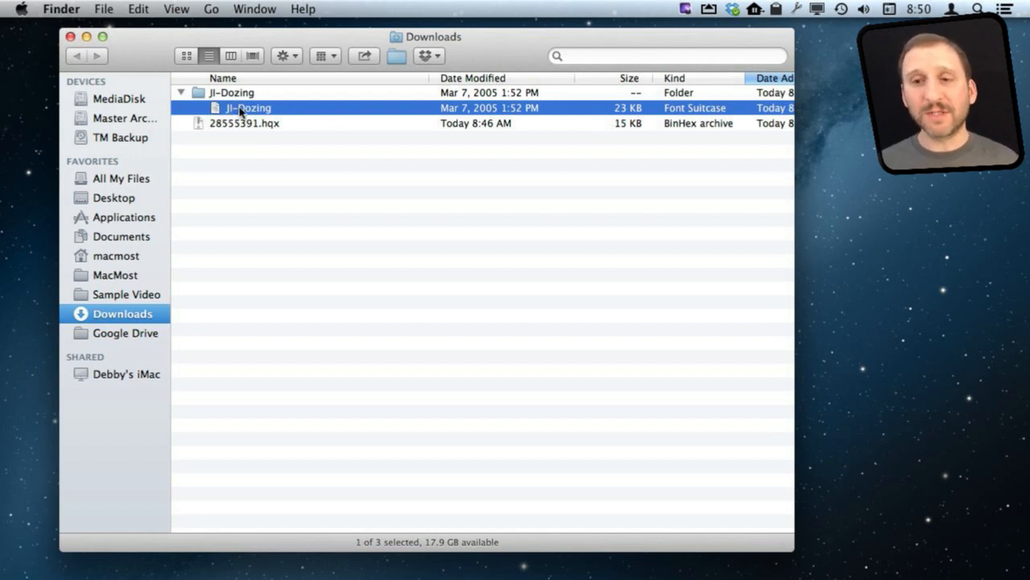
double_click(248, 106)
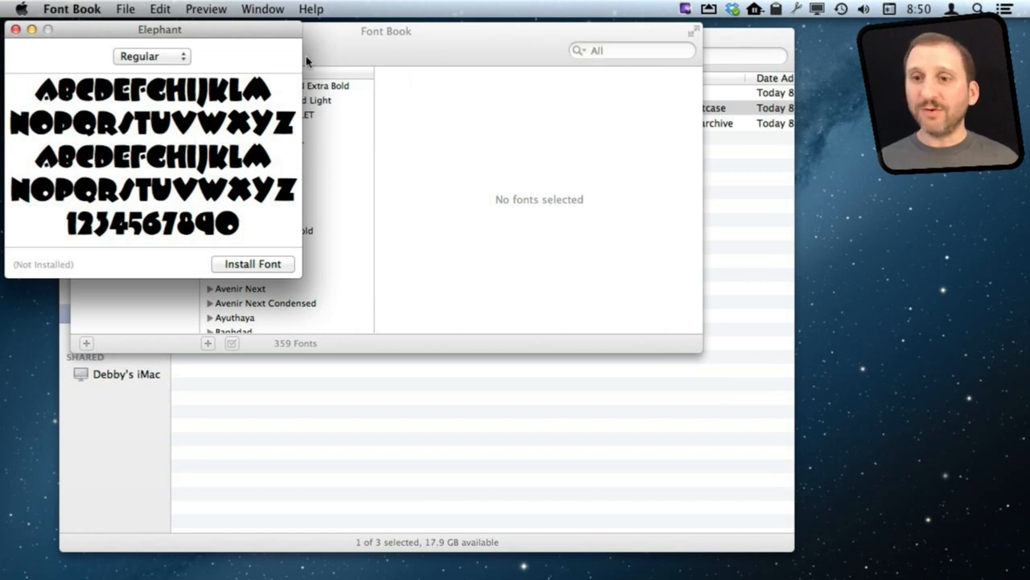
mouse_move(84, 18)
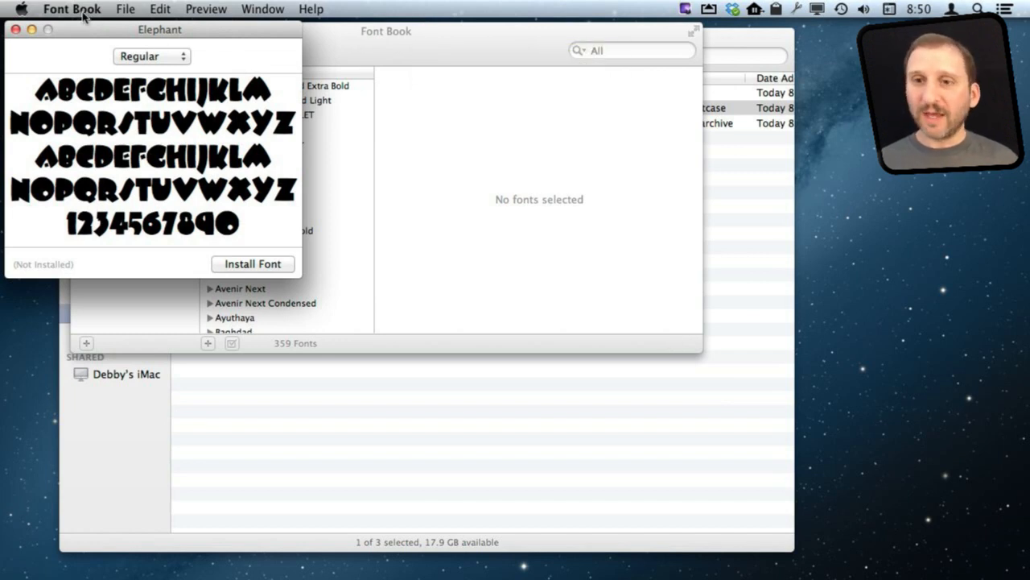
mouse_move(164, 68)
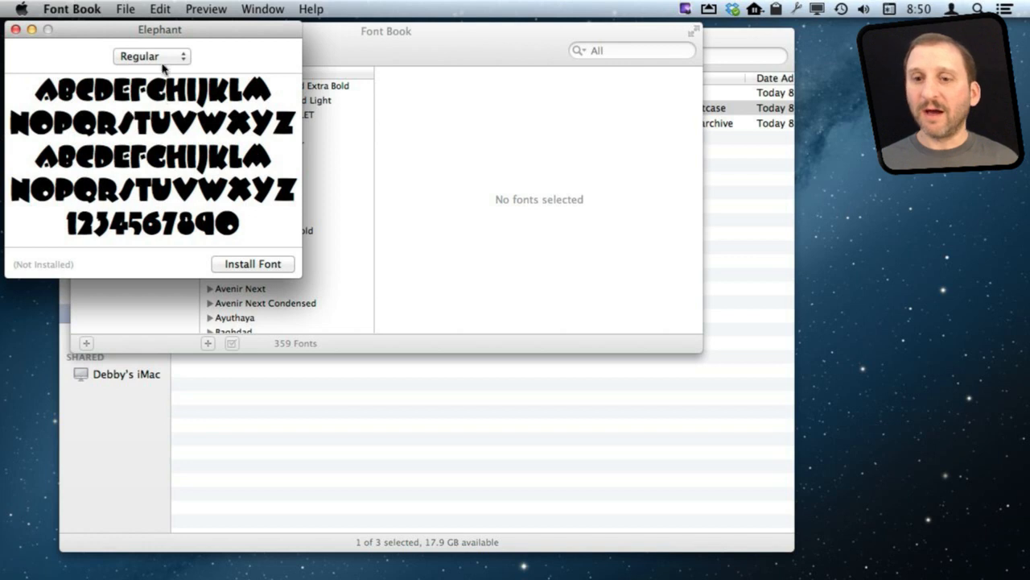
Step: Keep the Regular style in the preview and install the Elephant font
click(151, 55)
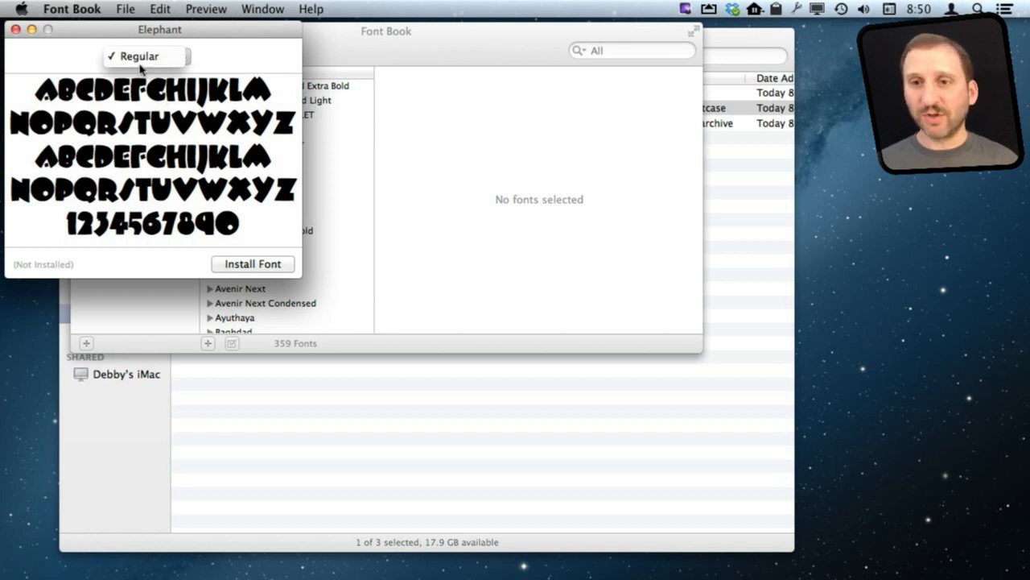
click(152, 55)
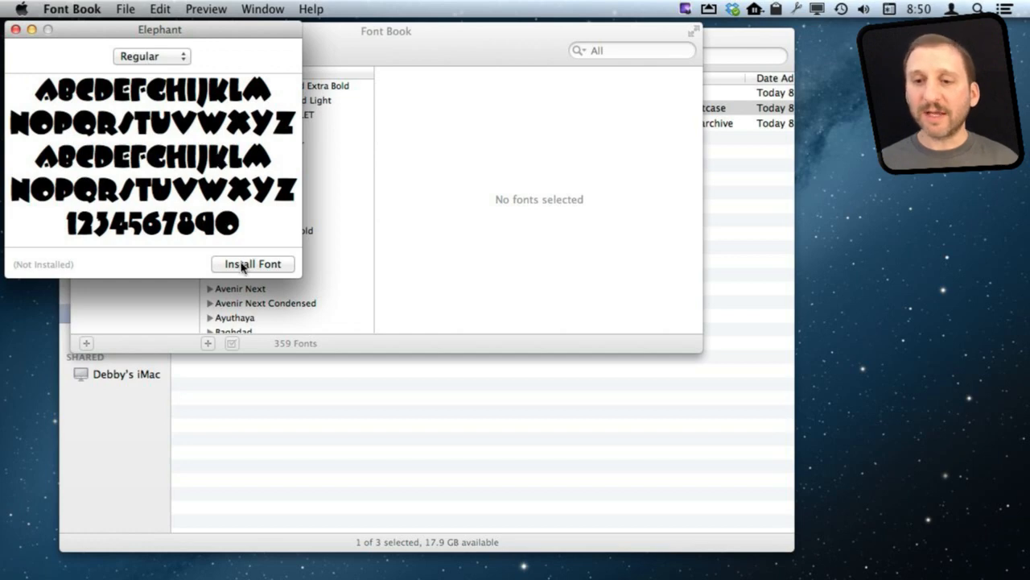
click(251, 264)
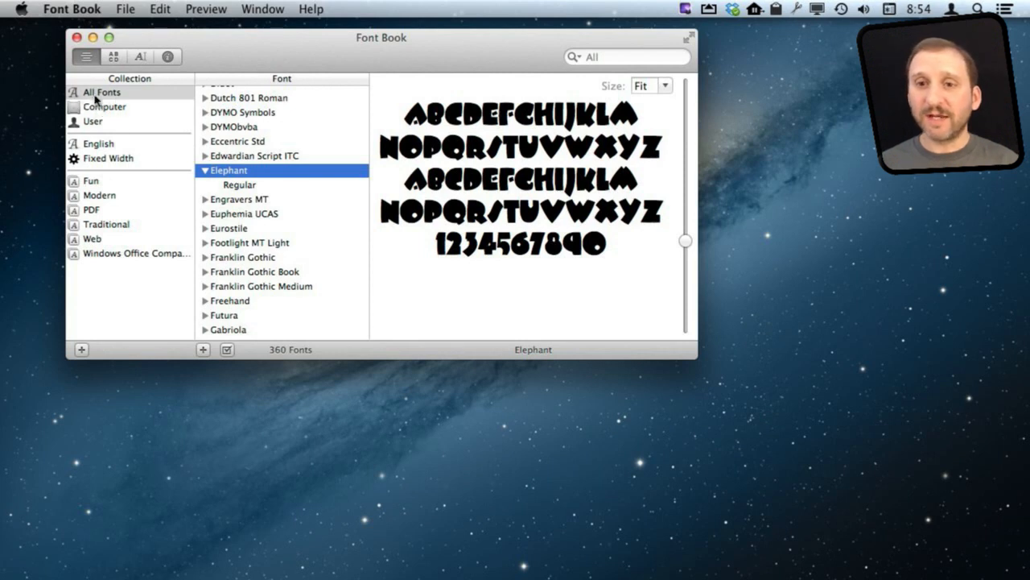
Step: Compare All Fonts, Computer and User collections, finding Elephant alone in User
click(102, 92)
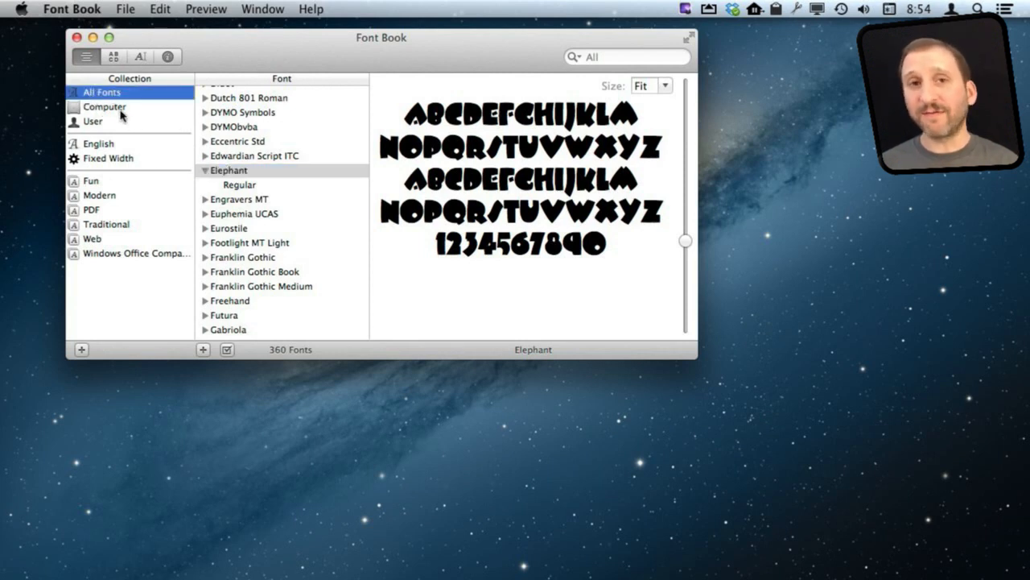
click(105, 106)
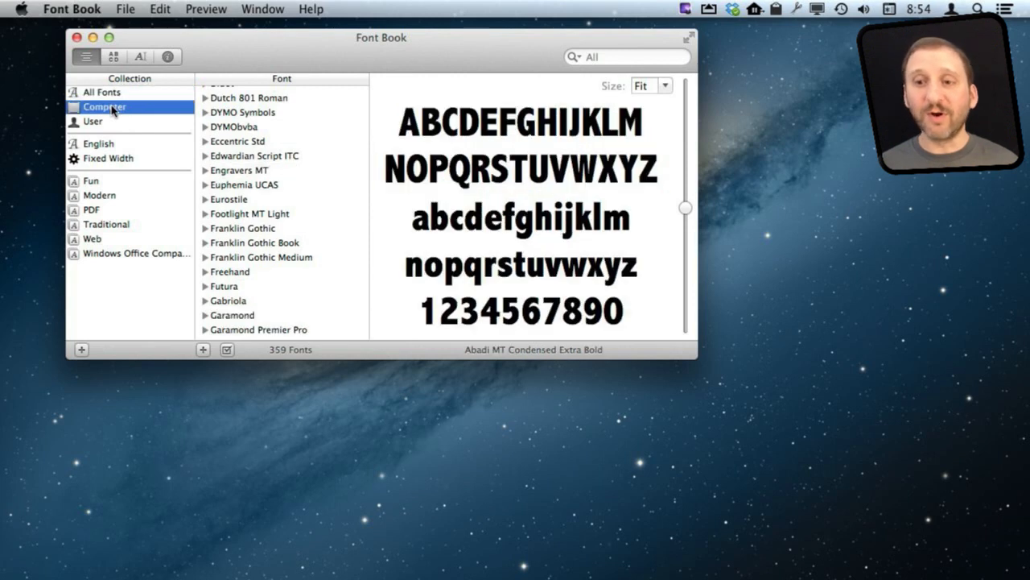
click(94, 121)
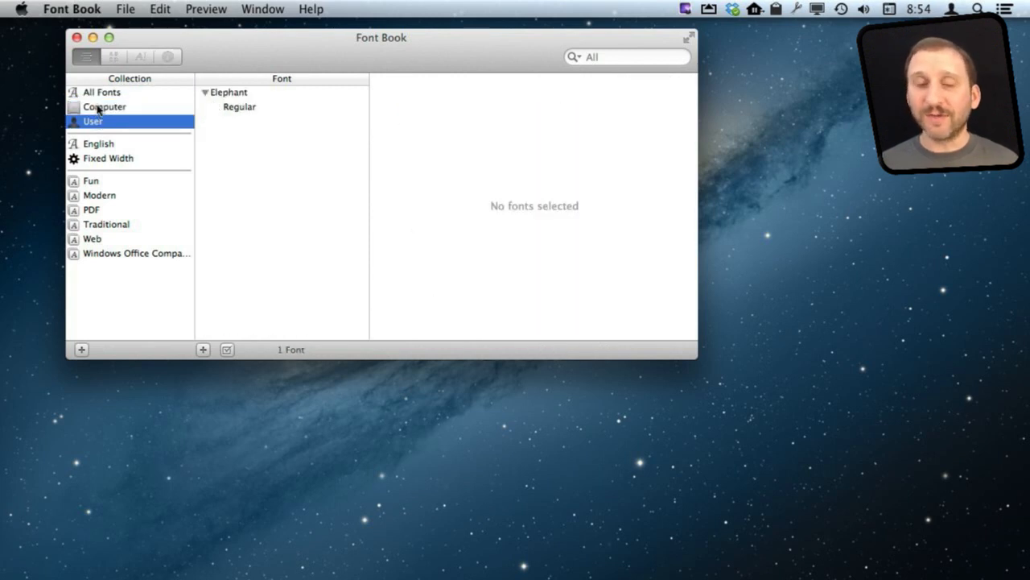
mouse_move(218, 119)
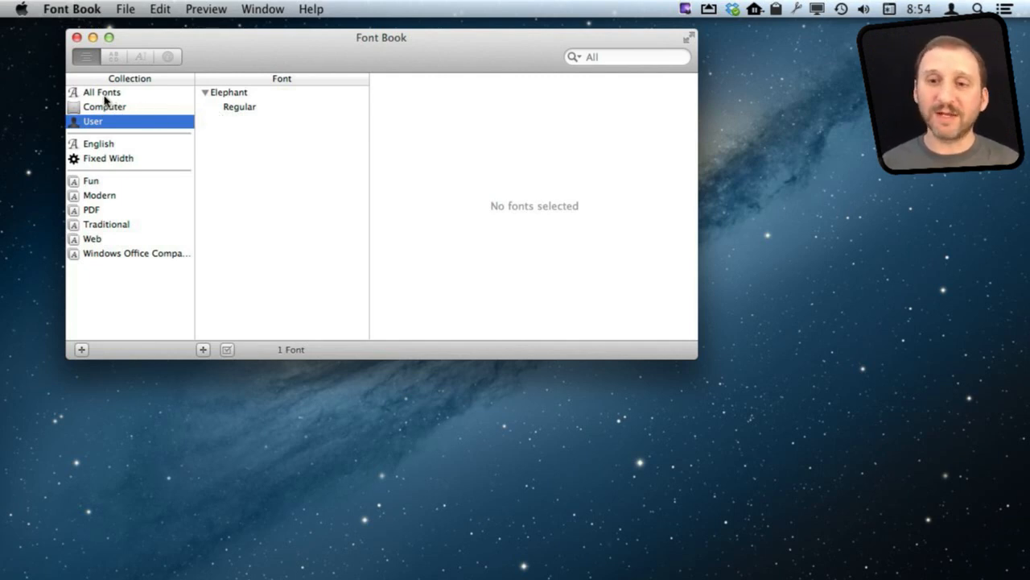
Step: Preview Elephant in All Fonts and cancel its removal so it stays installed
click(101, 92)
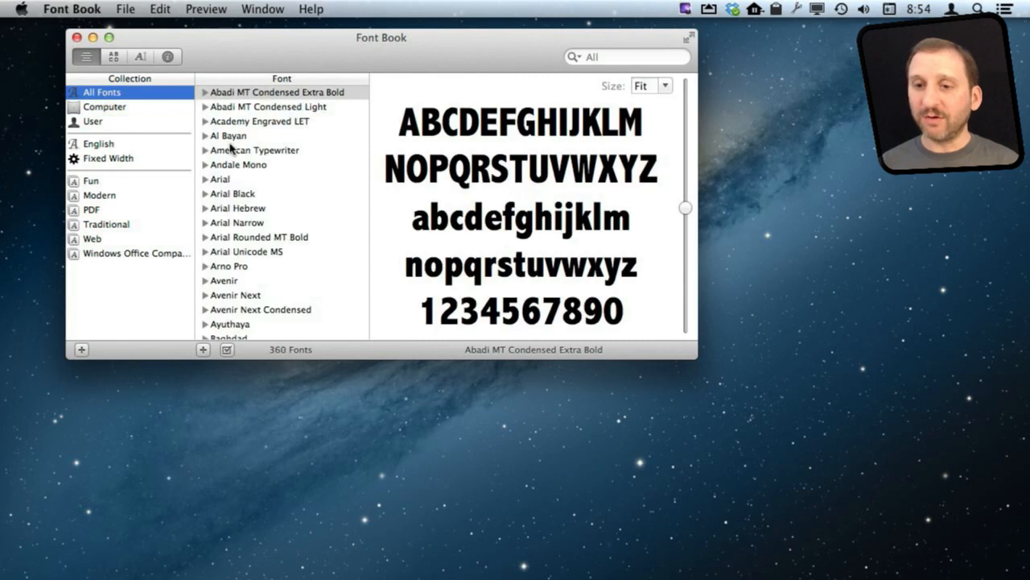
scroll(down, 3)
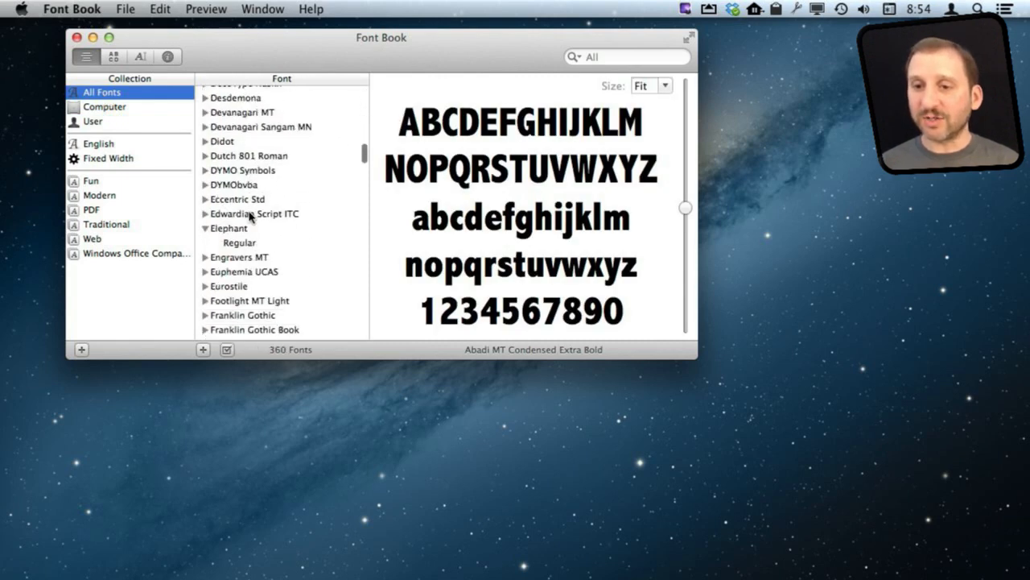
click(229, 228)
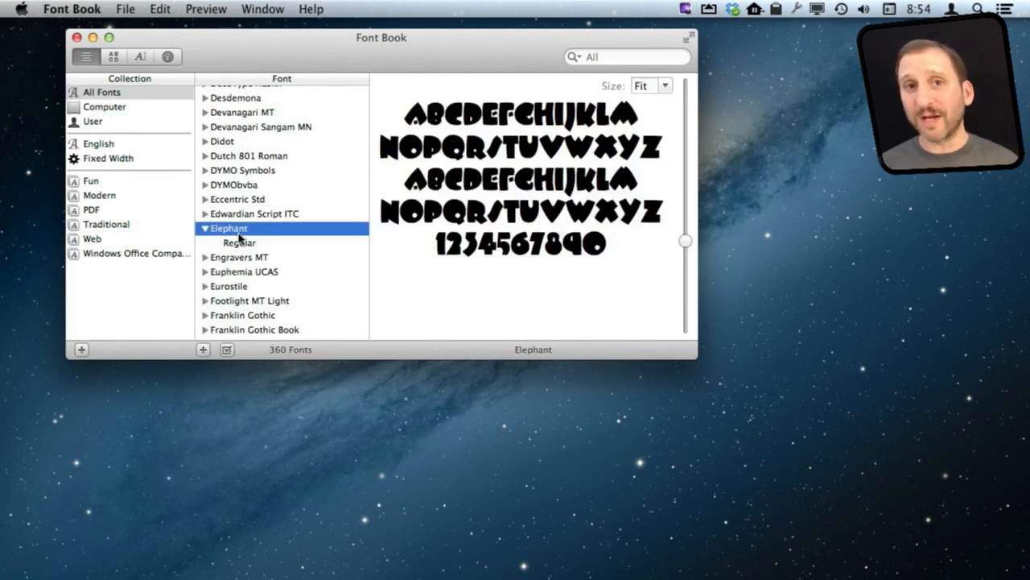
mouse_move(239, 242)
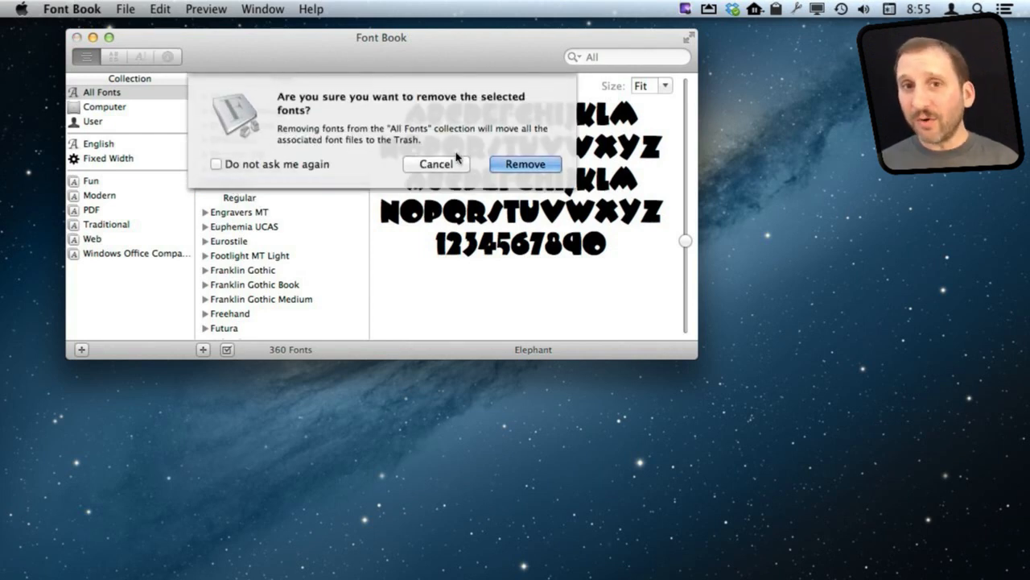
click(435, 164)
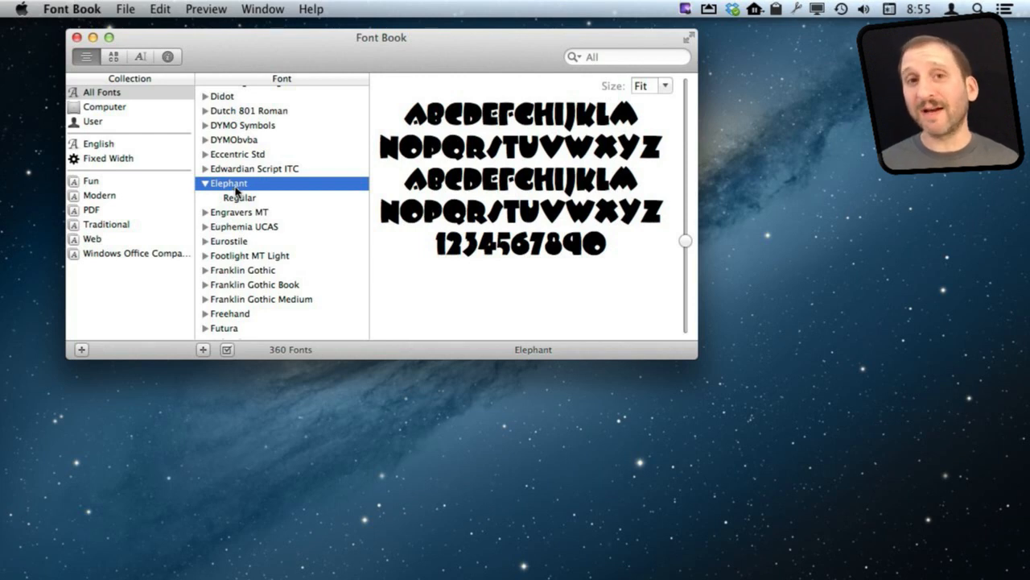
mouse_move(239, 196)
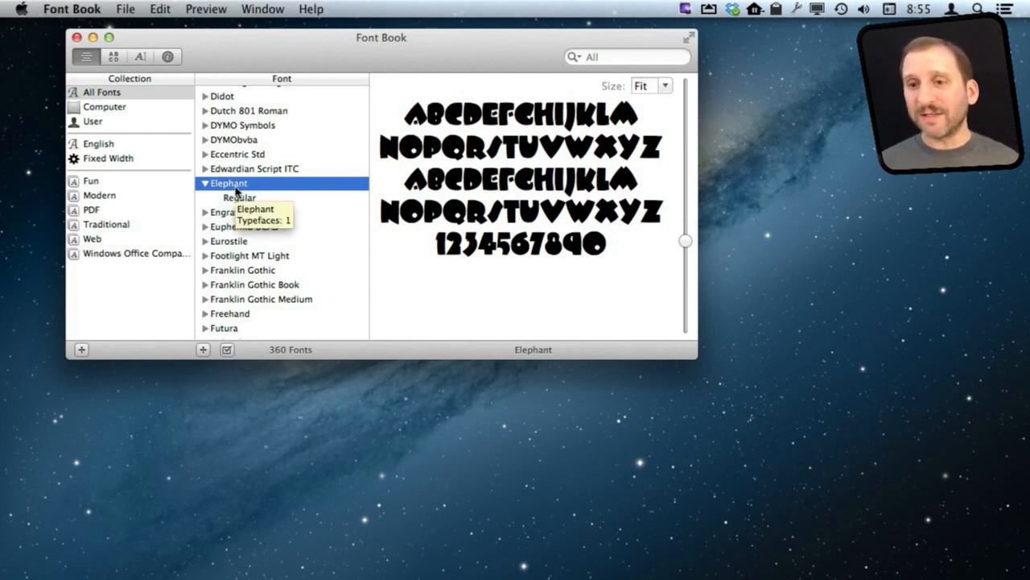
mouse_move(235, 144)
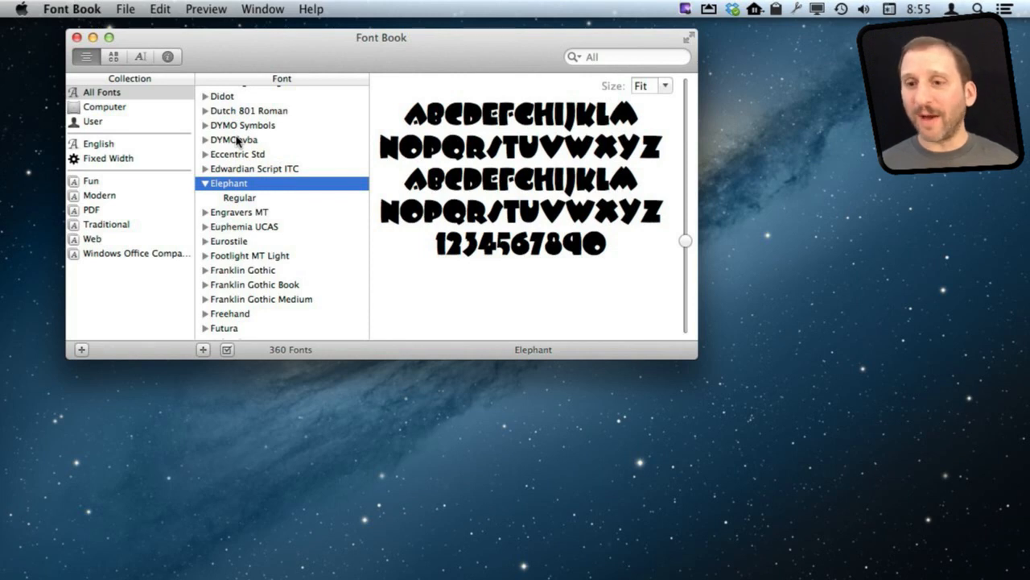
mouse_move(250, 207)
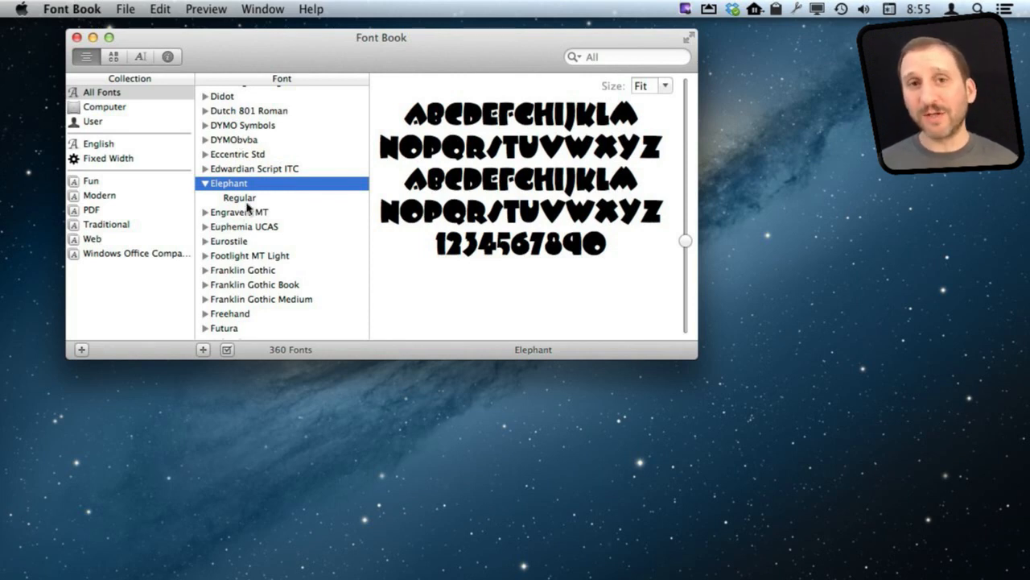
mouse_move(271, 190)
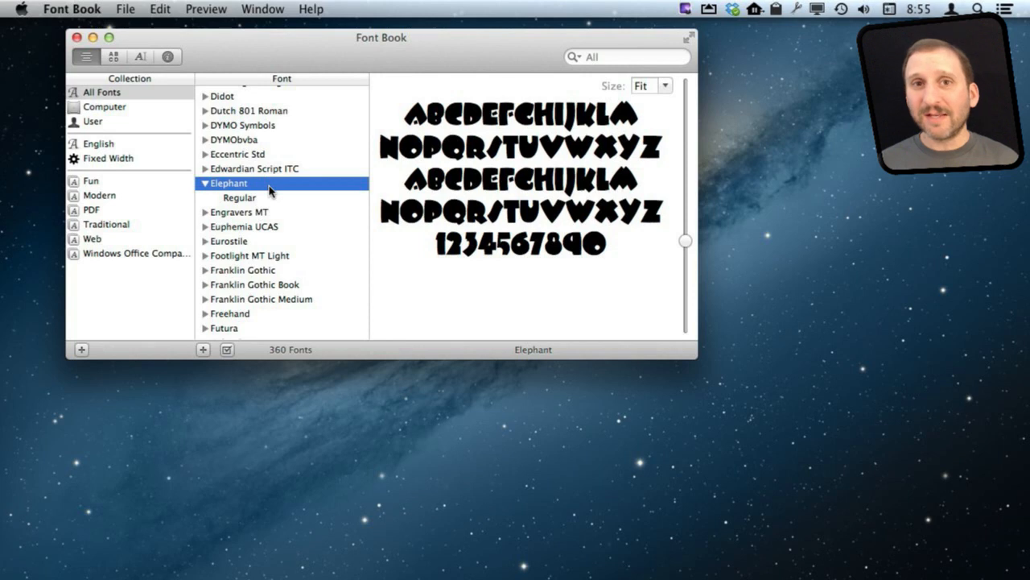
mouse_move(271, 190)
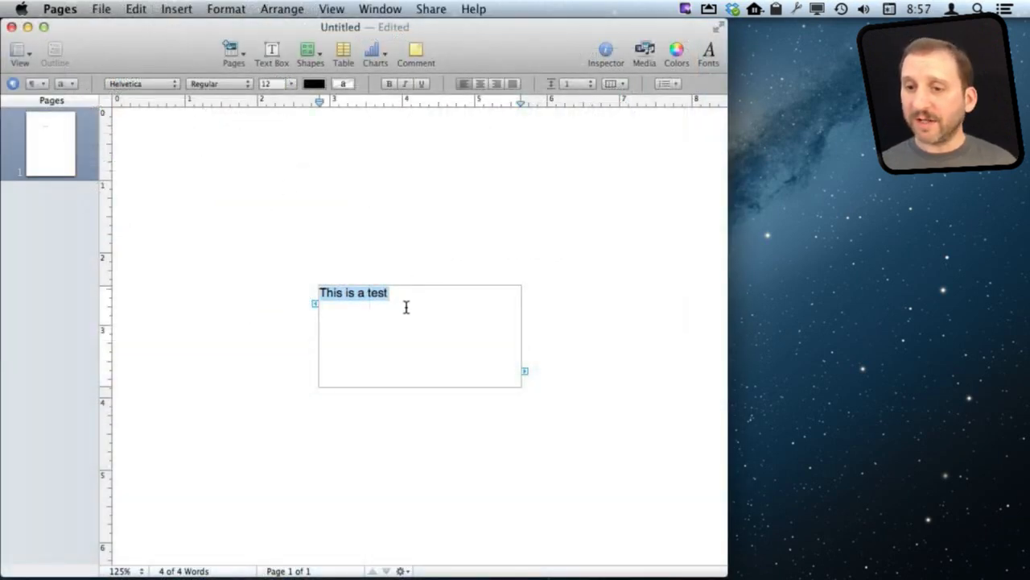
Step: Set the selected text 'This is a test' in Elephant at 48 points
click(139, 83)
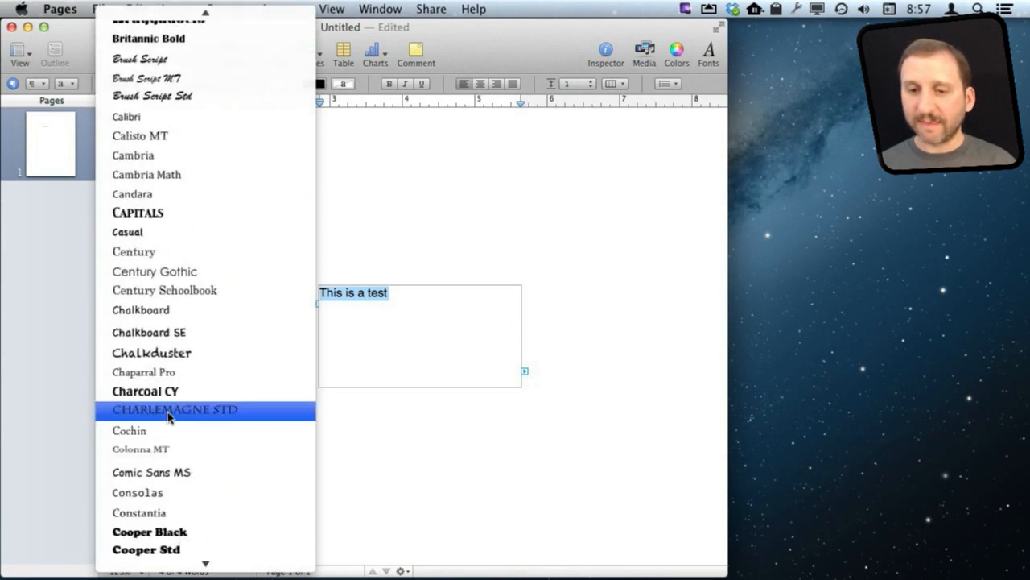
scroll(down, 3)
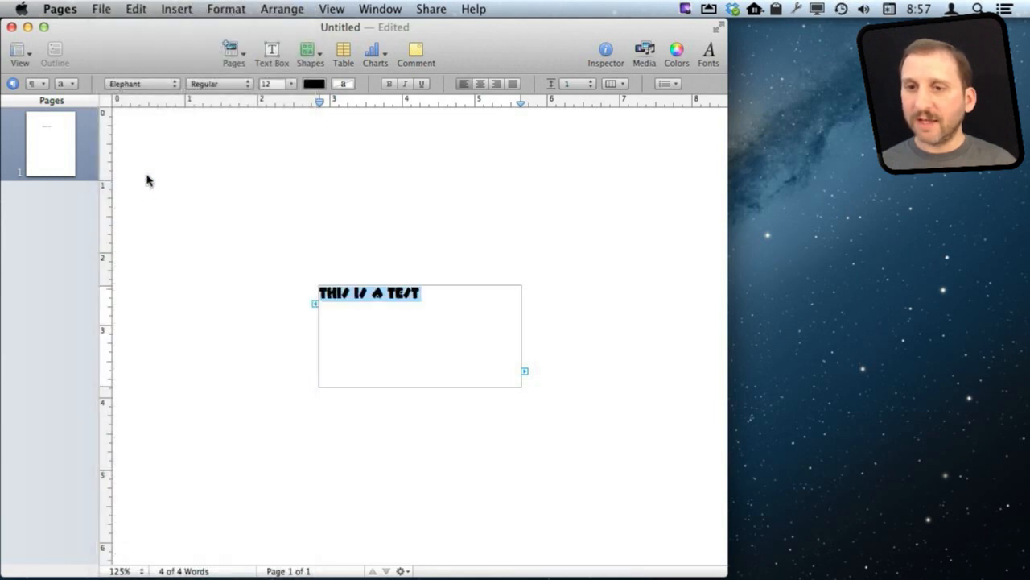
click(286, 83)
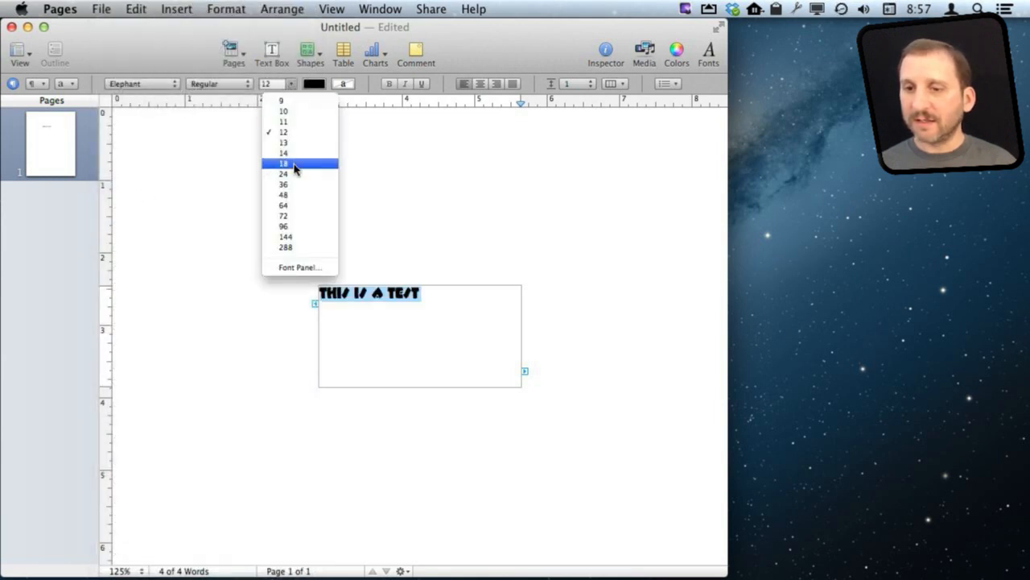
click(283, 193)
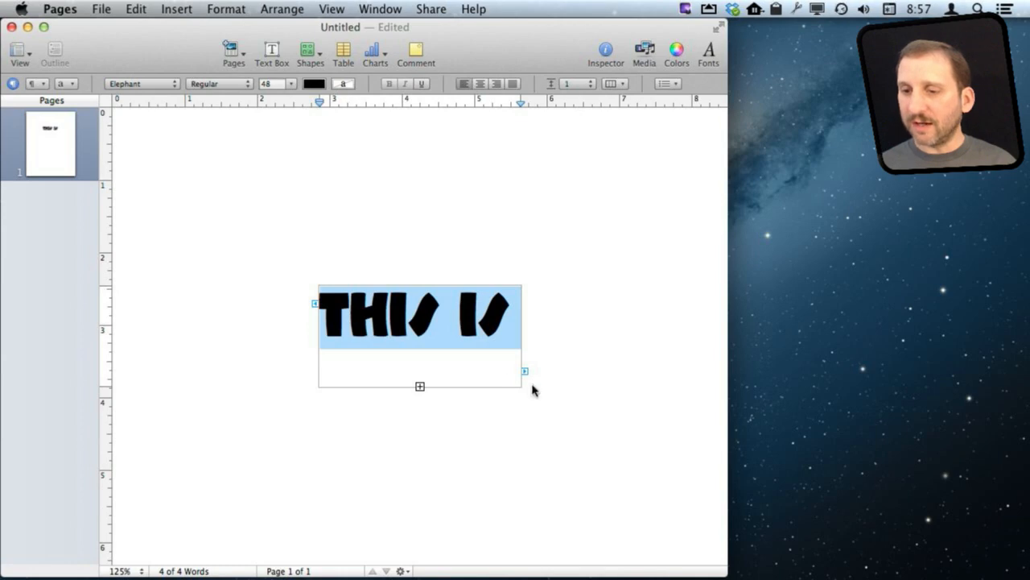
click(562, 376)
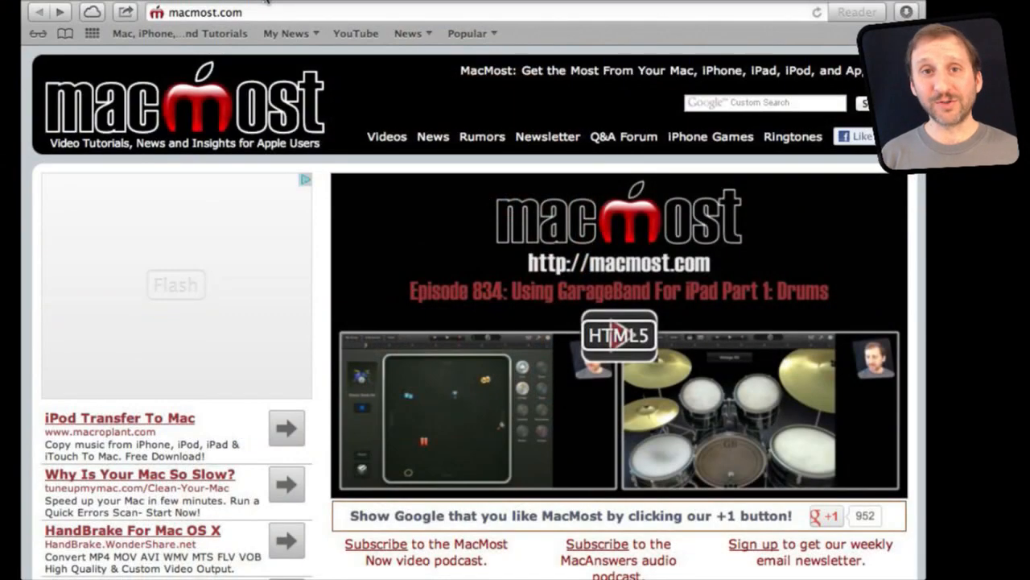
Step: Scroll down through the MacMost Now 833: 18 Google Search Tricks article
scroll(down, 3)
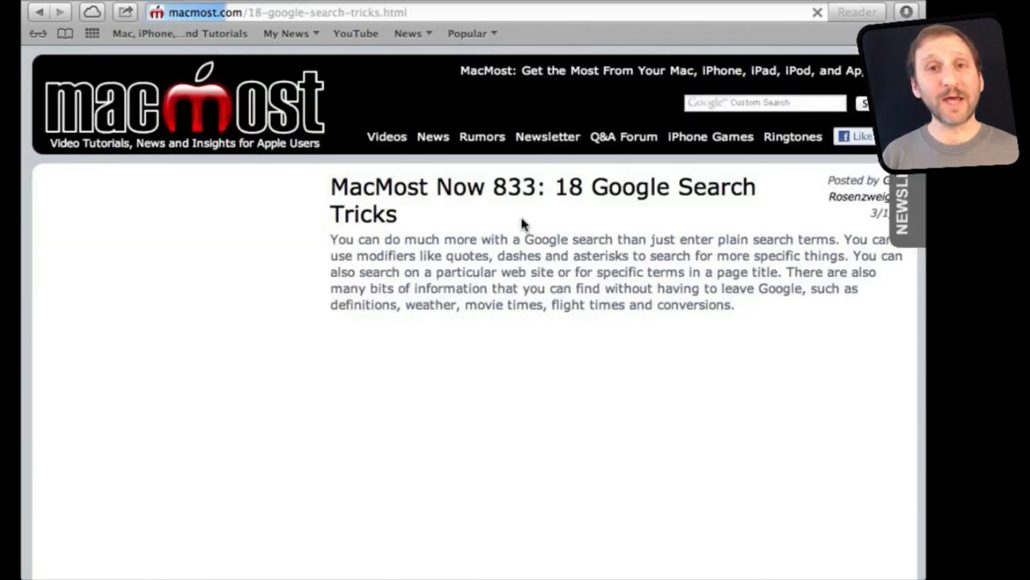
scroll(down, 3)
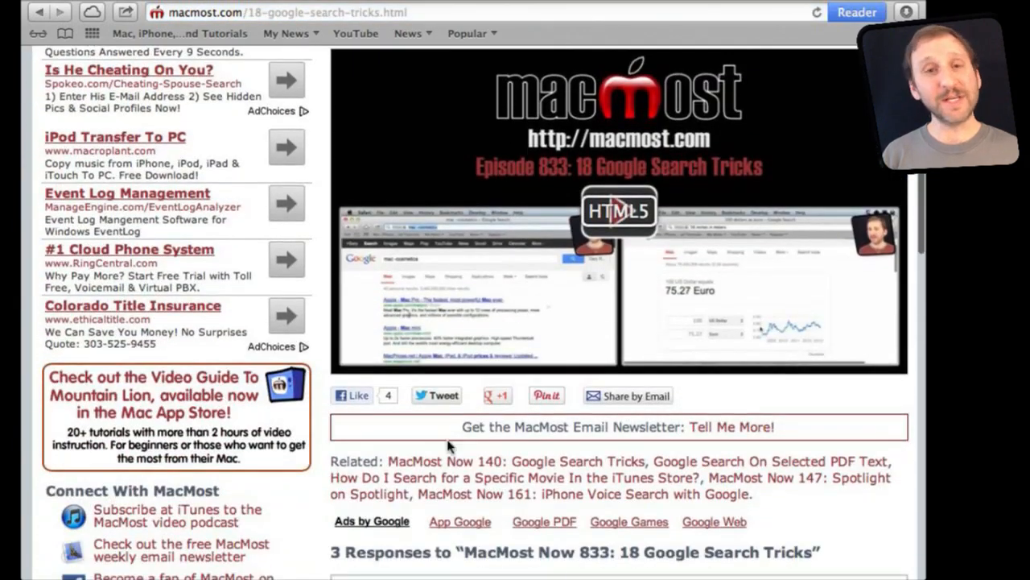